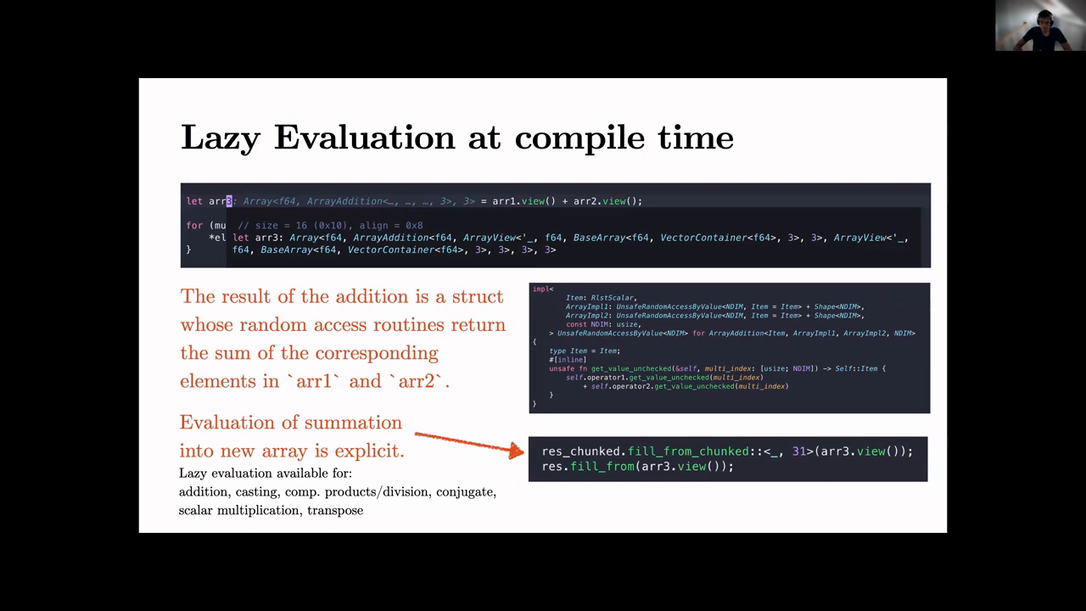
Advance the slideshow through the Accessors slide to Heap vs Stack Allocation
{"action": "key", "text": "Right"}
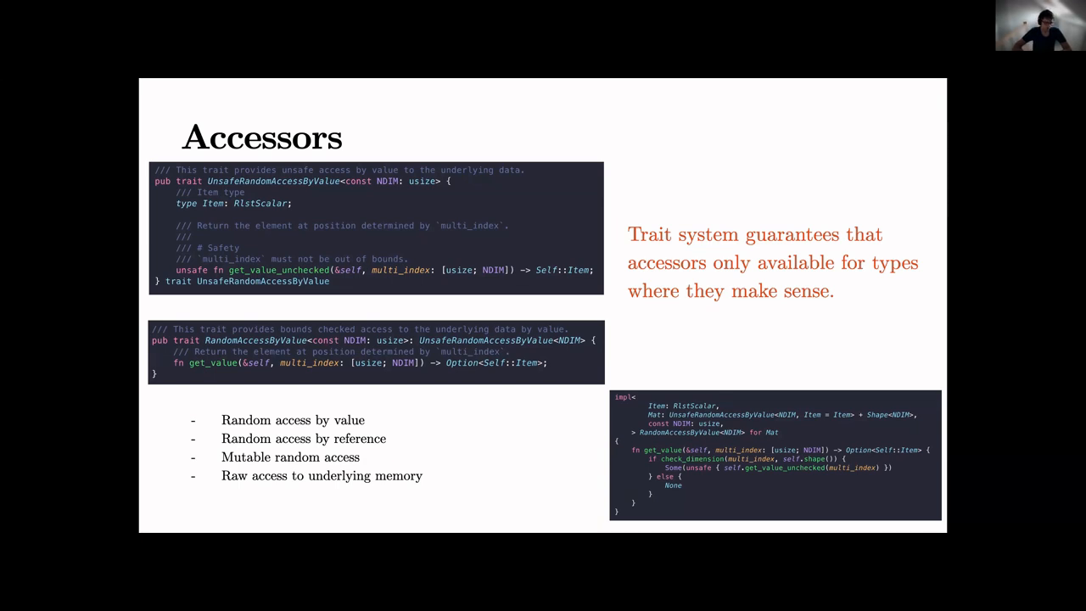
{"action": "key", "text": "Right"}
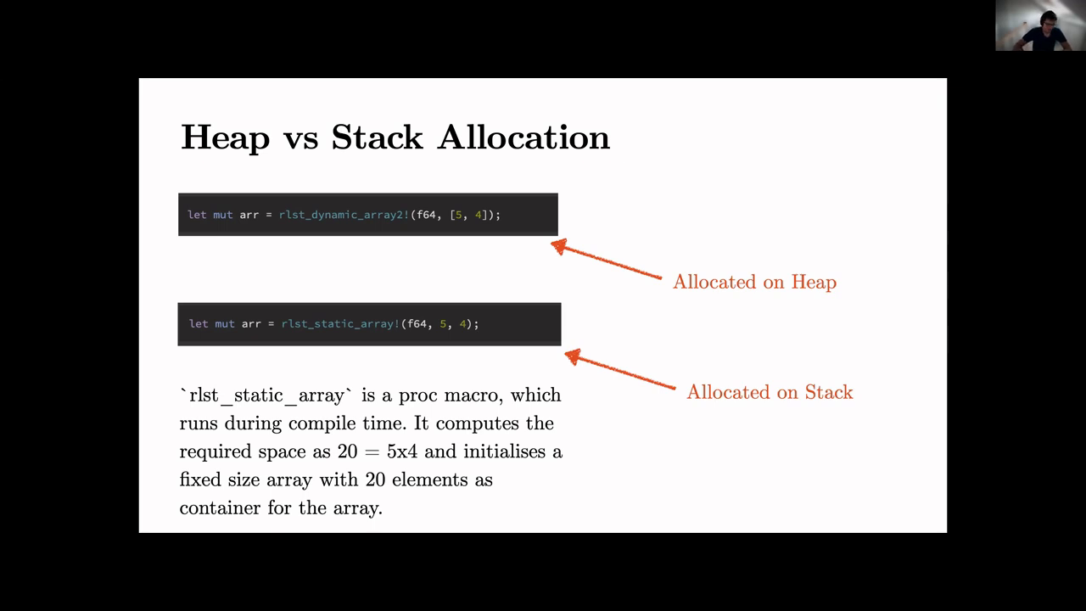
Advance the slideshow to the Sparse matrices slide
{"action": "key", "text": "Right"}
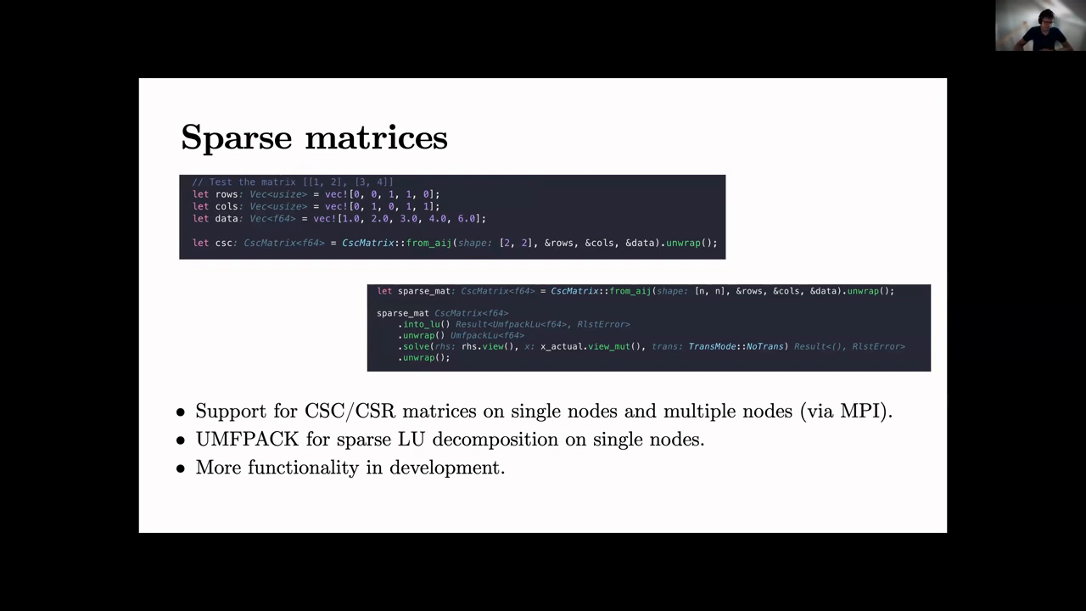
Advance the slideshow to the Linear function spaces slide
{"action": "key", "text": "Right"}
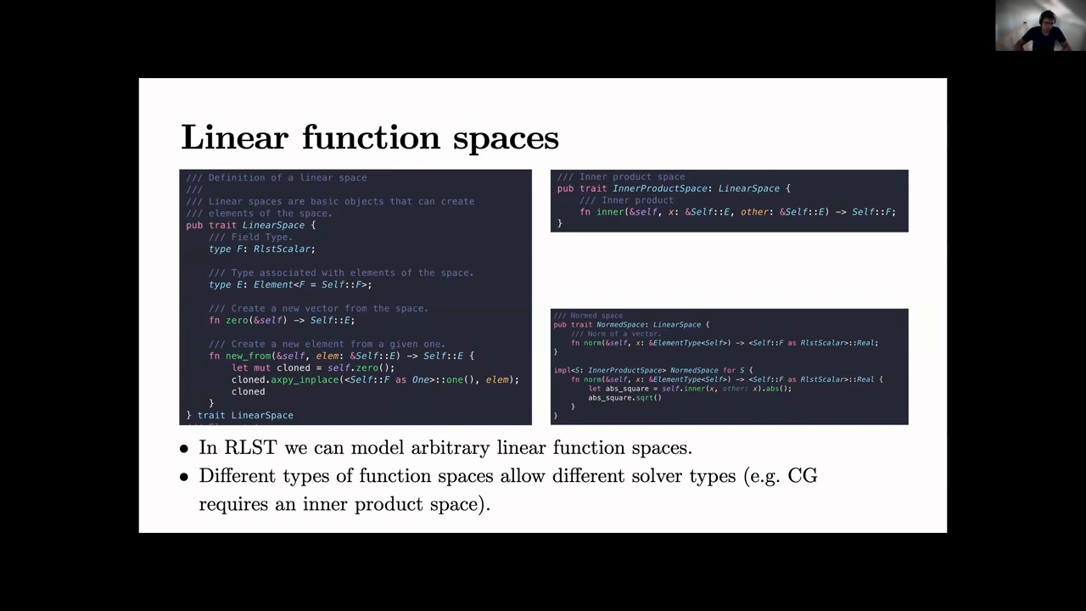
{"action": "key", "text": "Right"}
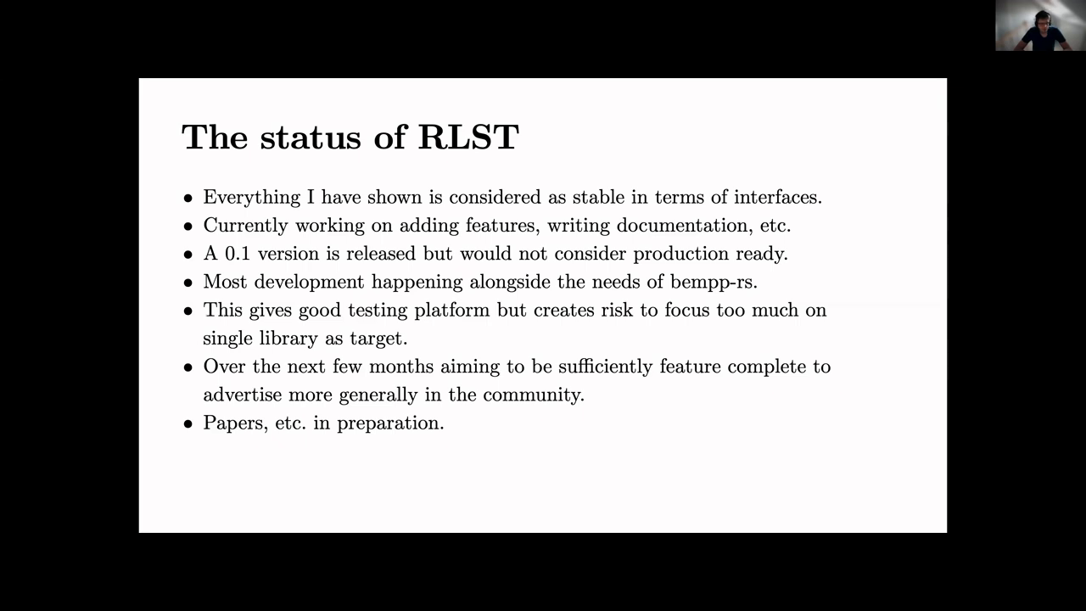
Exit the slideshow and select the final status of RLST slide in the navigator
{"action": "key", "text": "escape"}
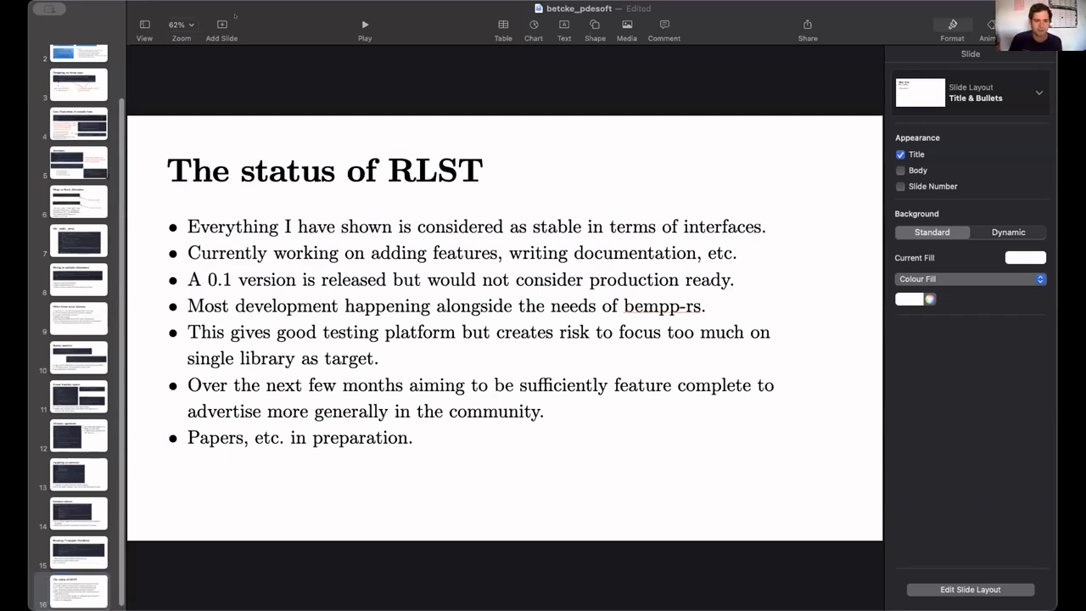
{"action": "left_click", "coordinate": [78, 591]}
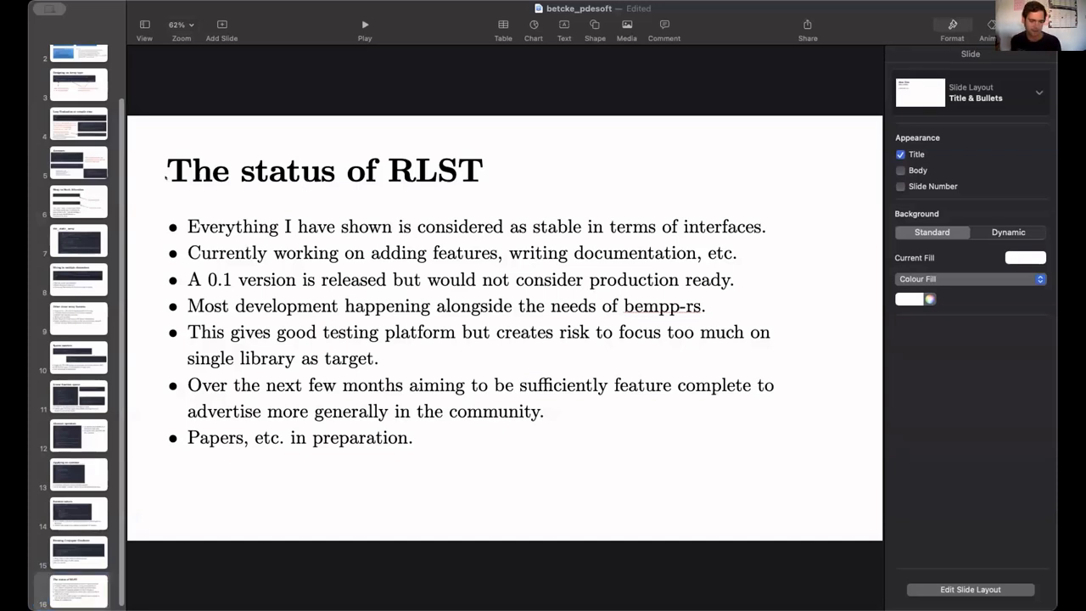
{"action": "mouse_move", "coordinate": [428, 326]}
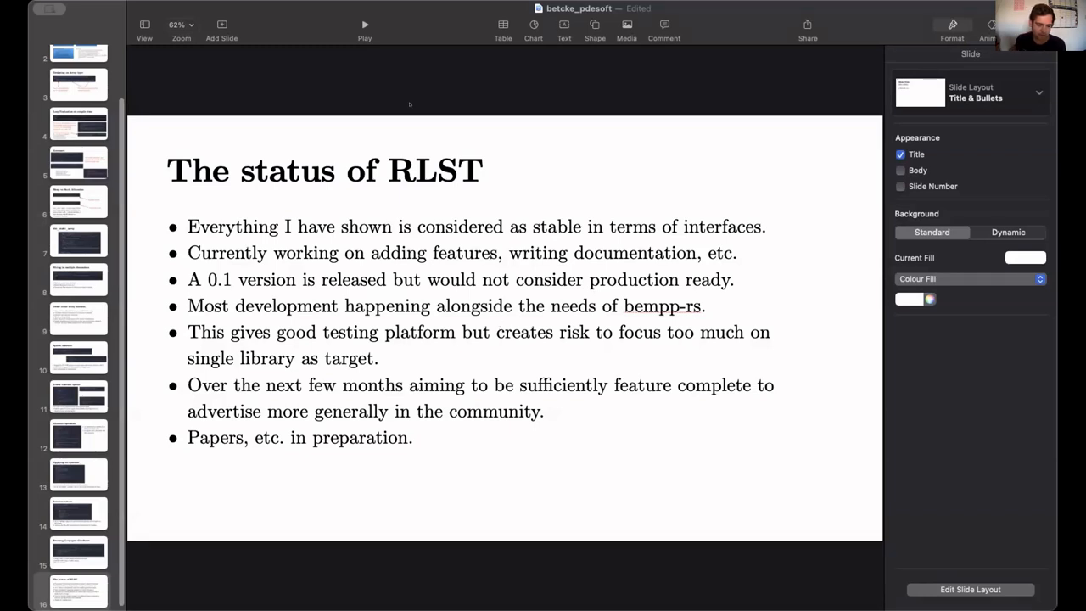
{"action": "left_click", "coordinate": [71, 591]}
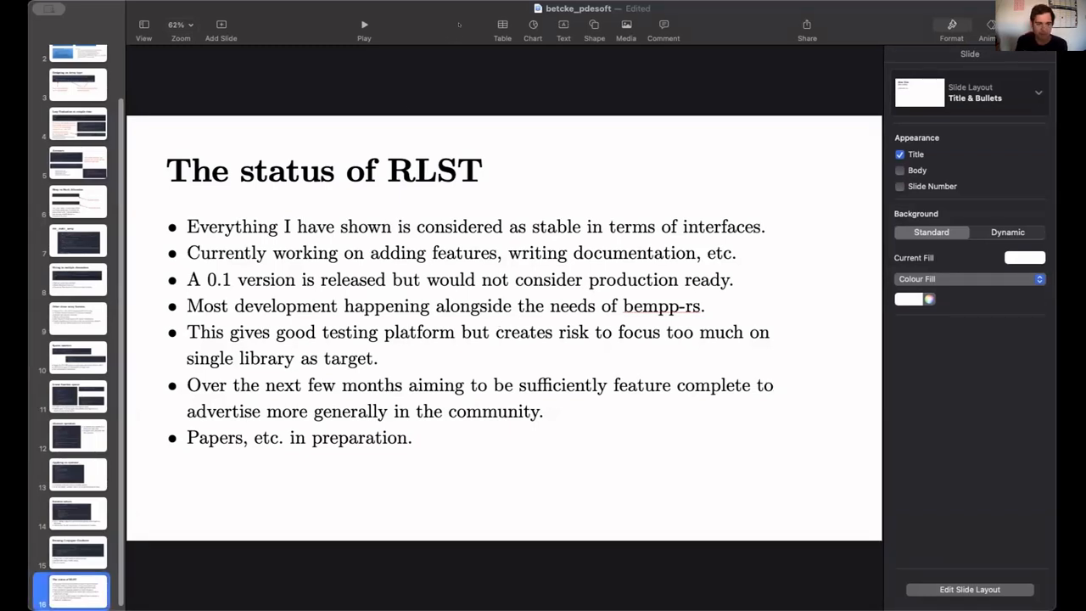